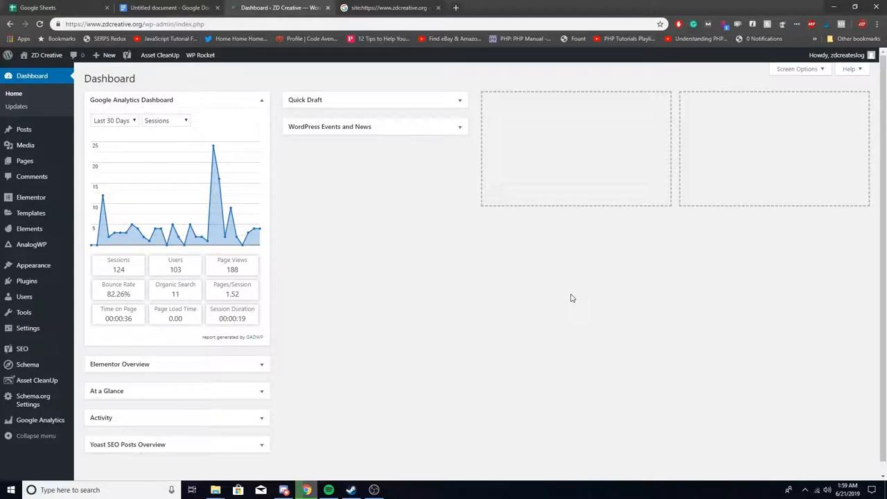
Show the All Posts list with each post's category column
left_click(24, 130)
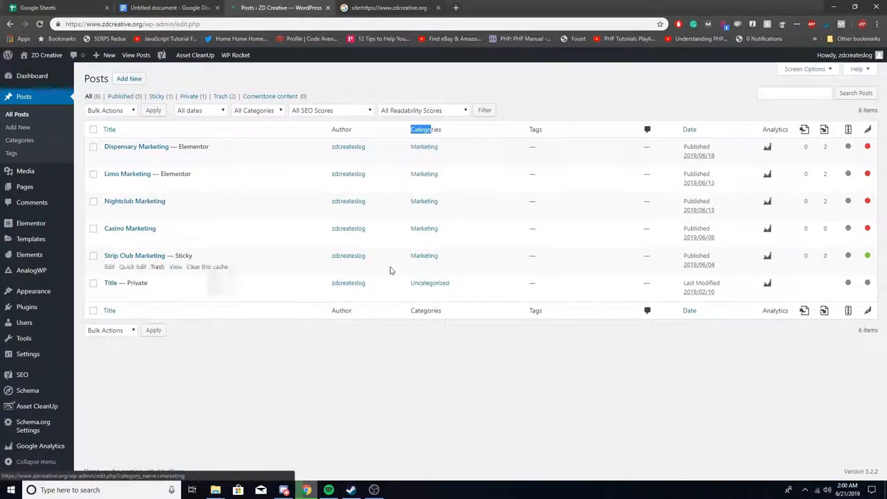
mouse_move(124, 282)
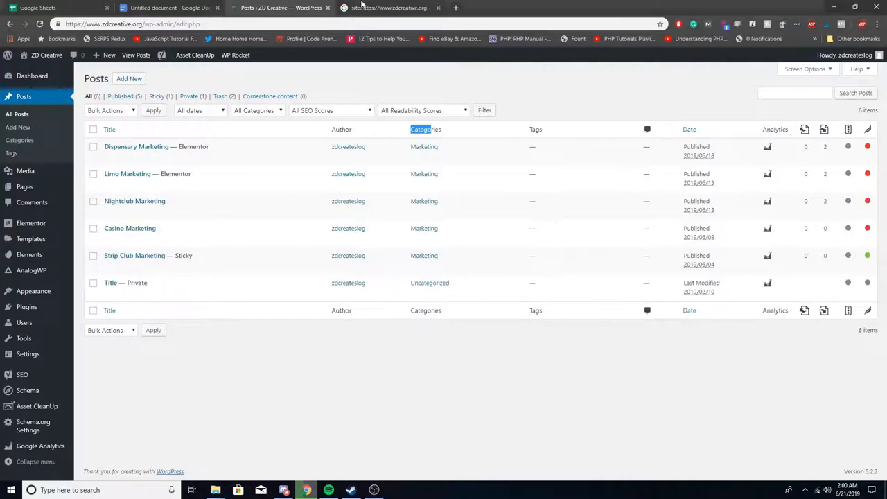
left_click(388, 9)
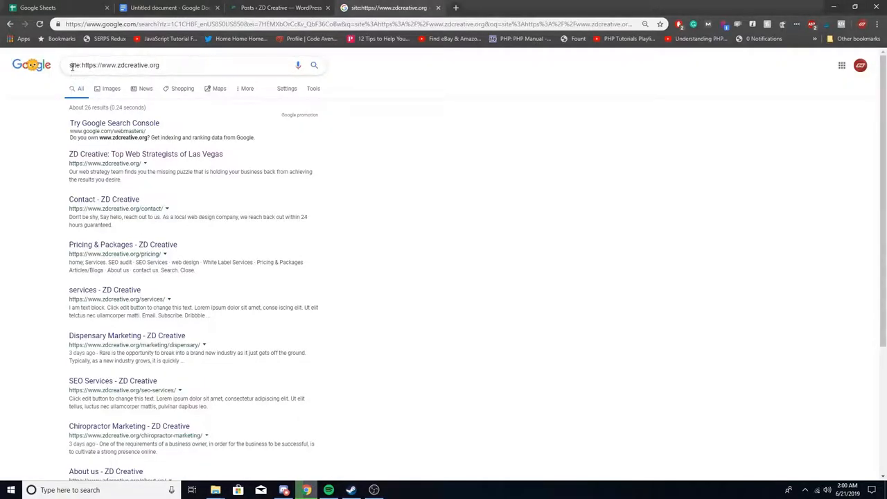
double_click(118, 65)
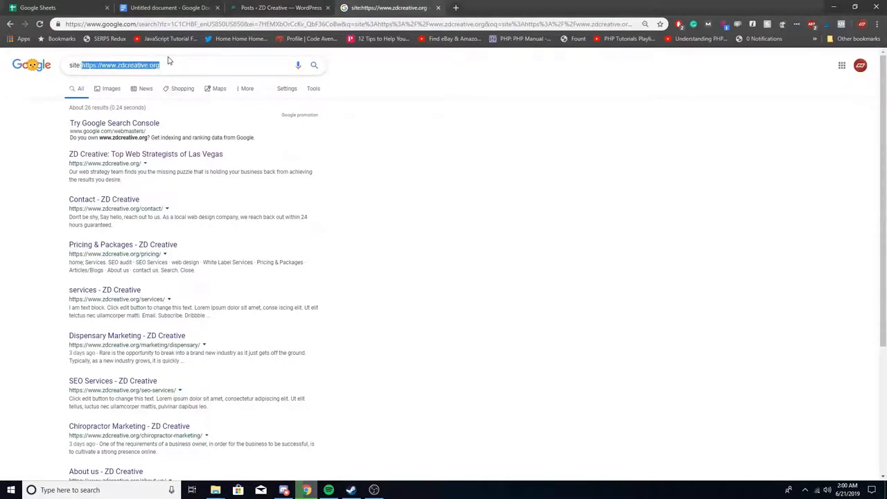
left_click(171, 65)
type(" uncategorized")
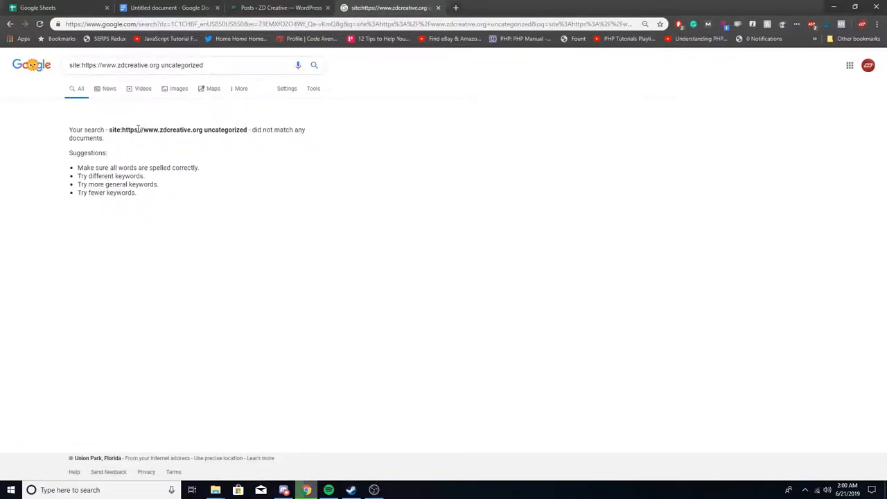
left_click(278, 8)
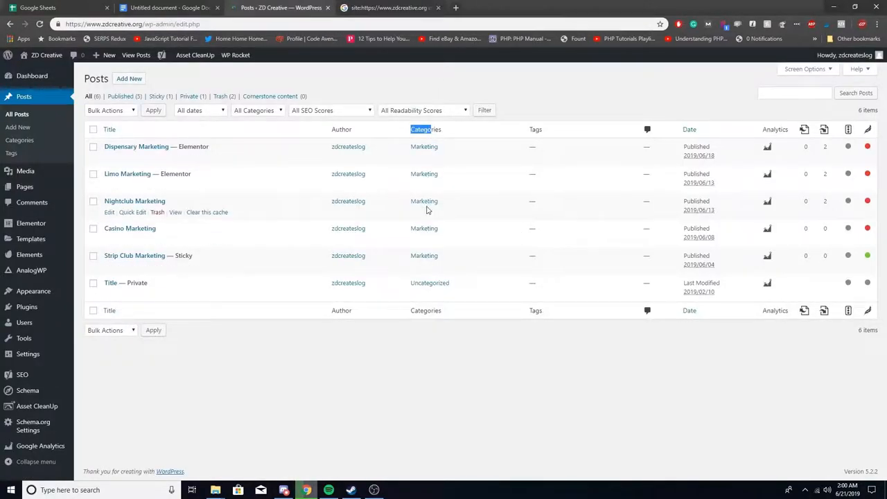
mouse_move(552, 97)
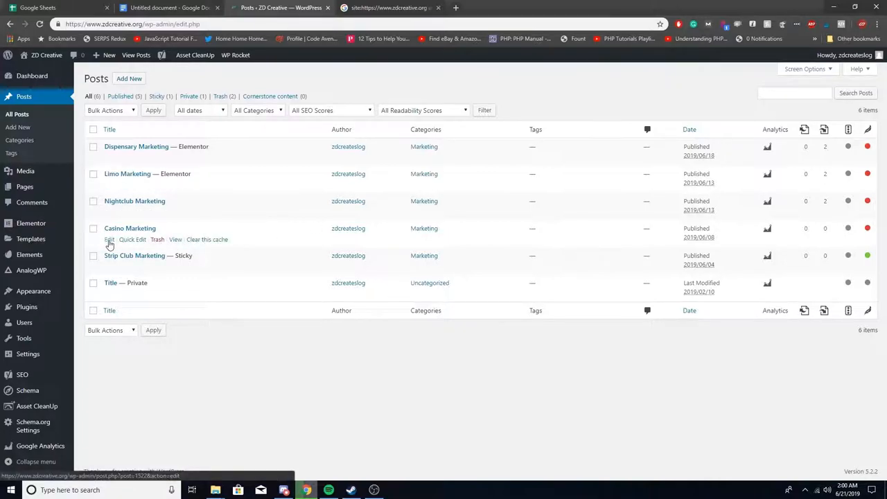
Edit the Casino Marketing post from the posts list
left_click(109, 239)
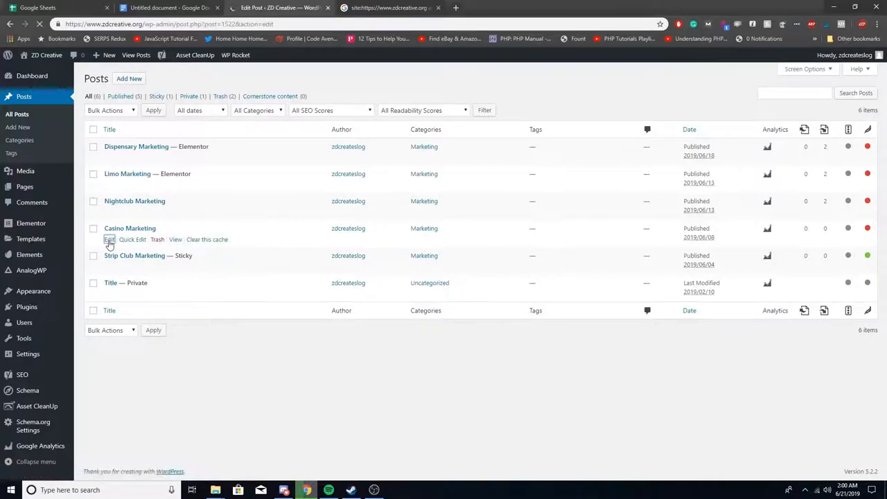
Categorize the Casino Marketing post under Marketing in the Document sidebar
left_click(109, 238)
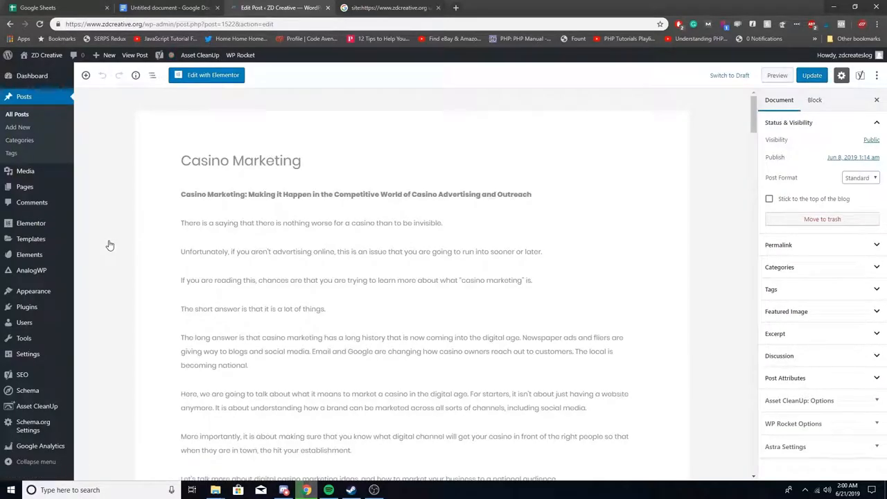
left_click(779, 267)
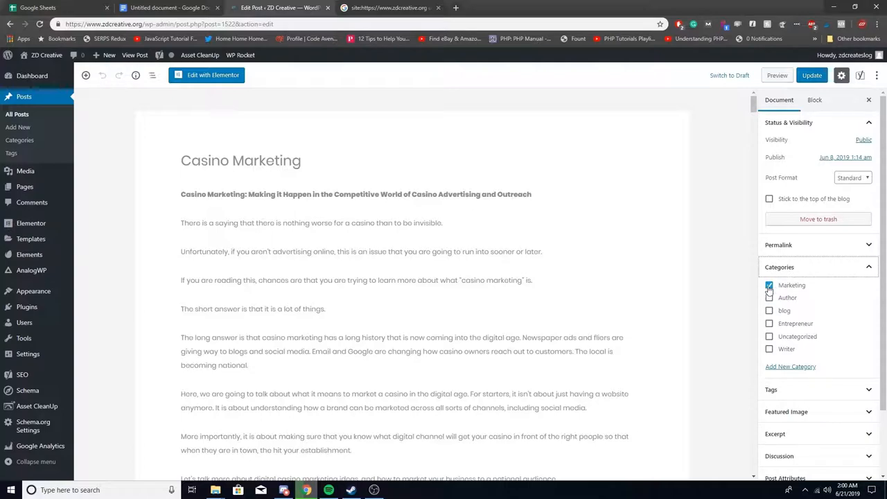
left_click(768, 286)
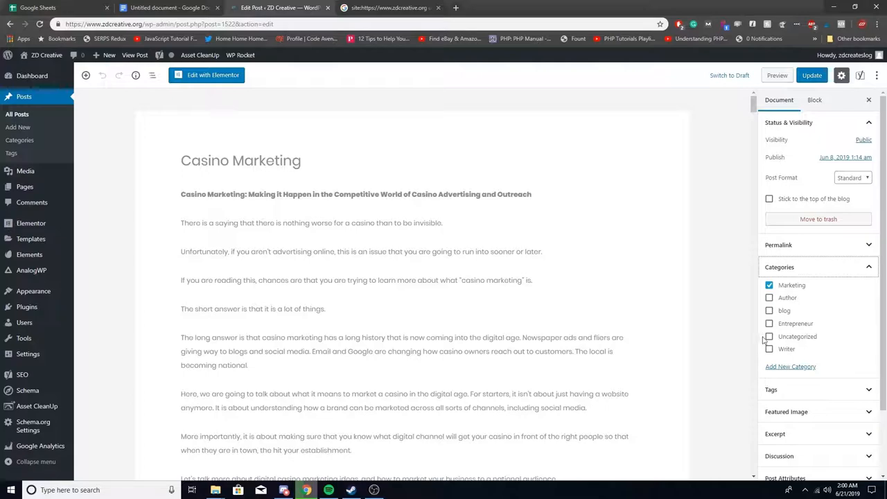
Start adding a new category and show the Parent Category options
left_click(790, 366)
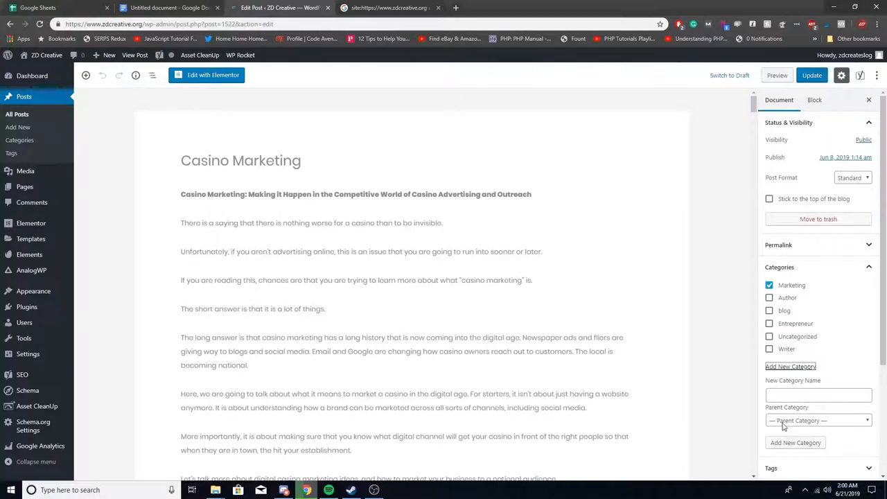
left_click(818, 420)
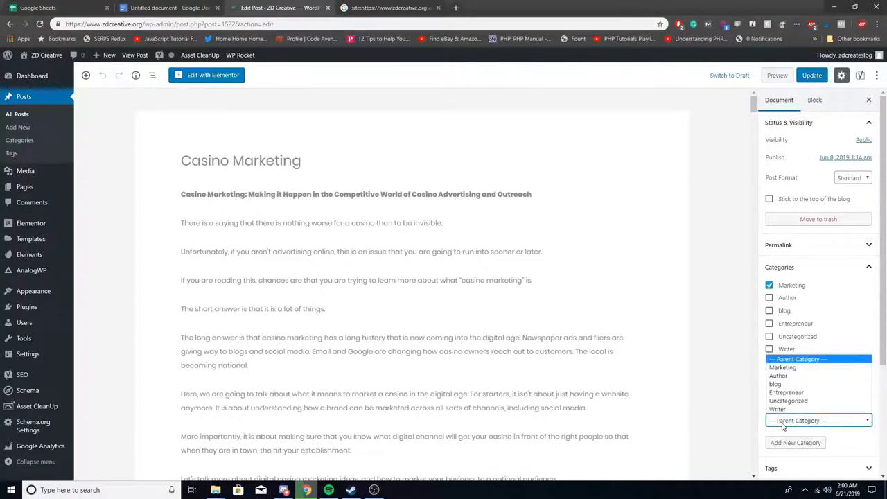